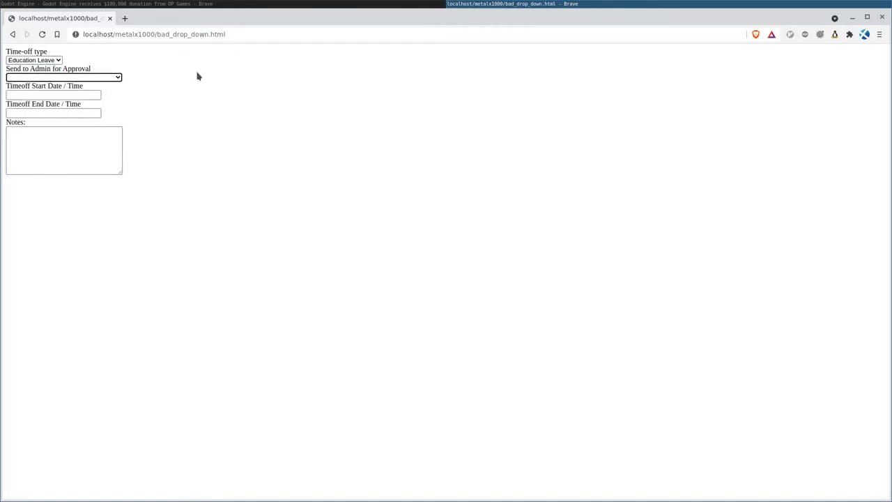
Step: Try the form's Notes box with sample text 'df,kjcxhvcxd'
{"action": "left_click", "coordinate": [53, 95]}
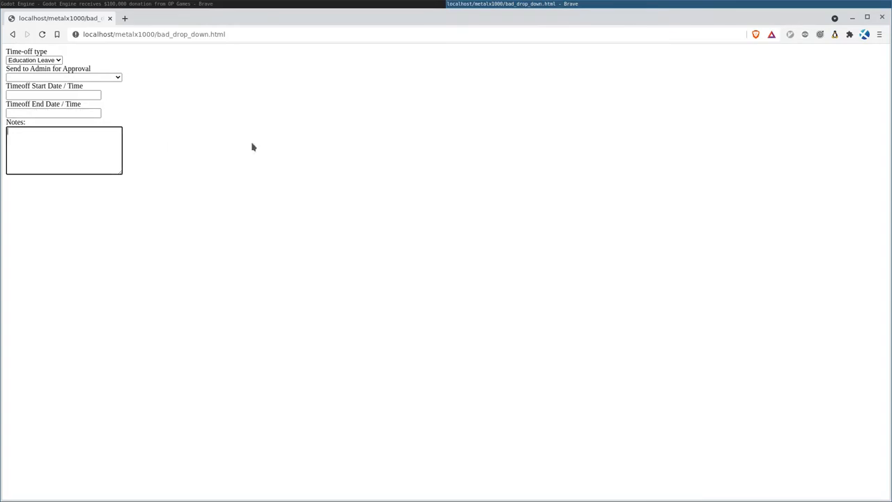
{"action": "double_click", "coordinate": [15, 123]}
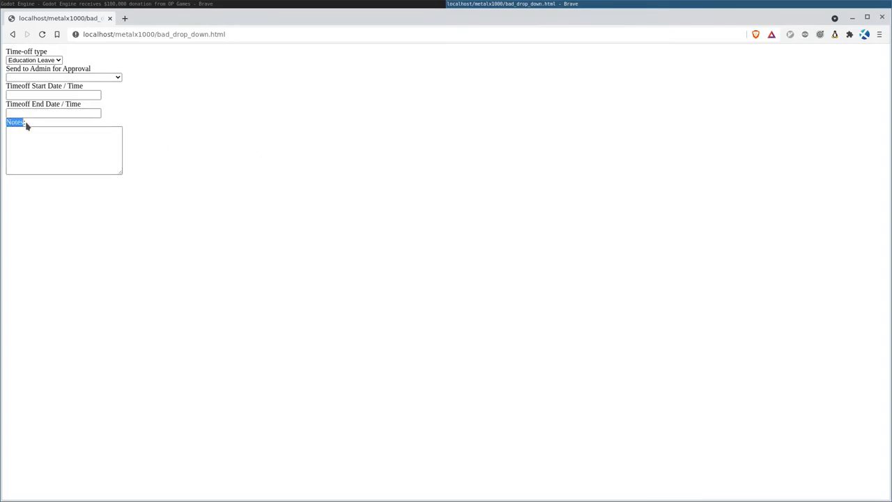
{"action": "mouse_move", "coordinate": [231, 109]}
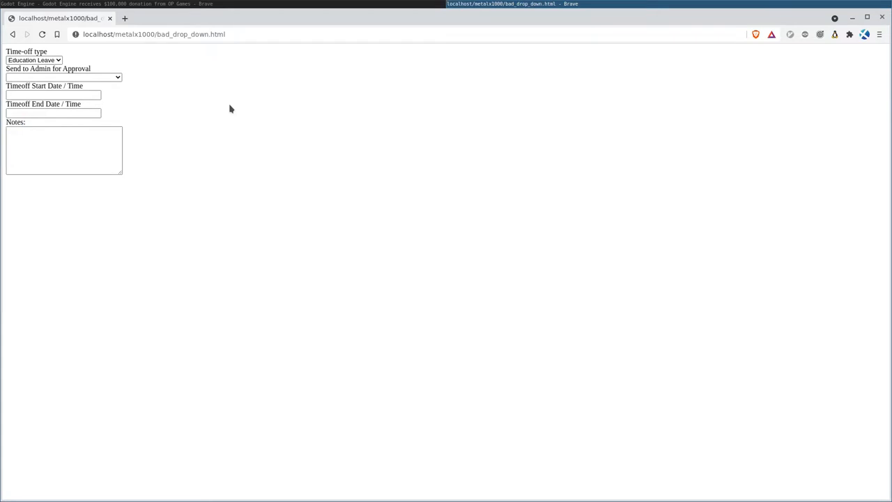
{"action": "mouse_move", "coordinate": [14, 131]}
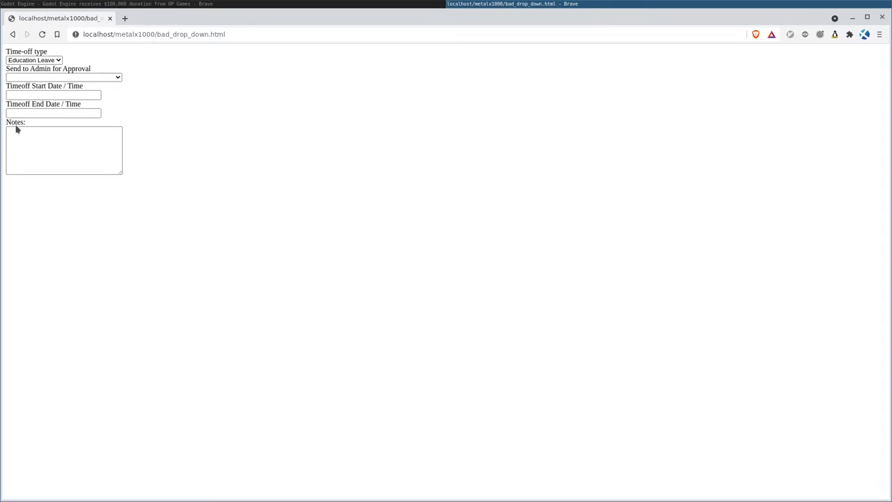
{"action": "mouse_move", "coordinate": [321, 119]}
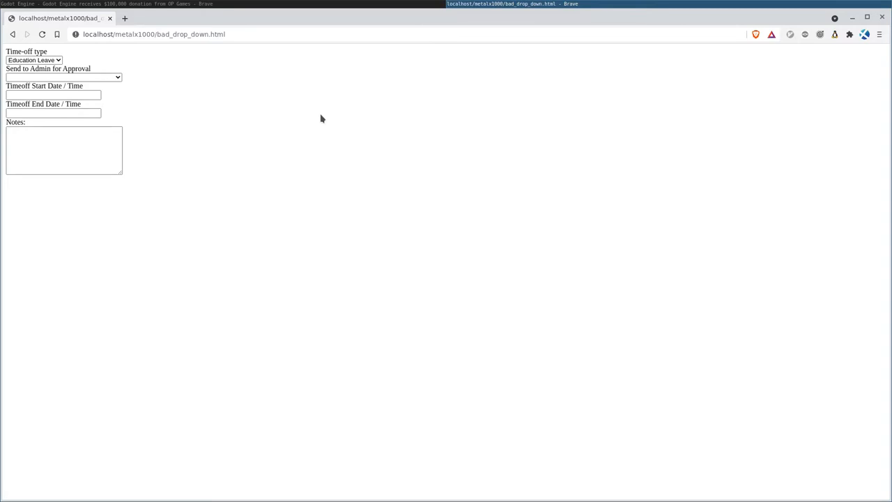
{"action": "mouse_move", "coordinate": [293, 153]}
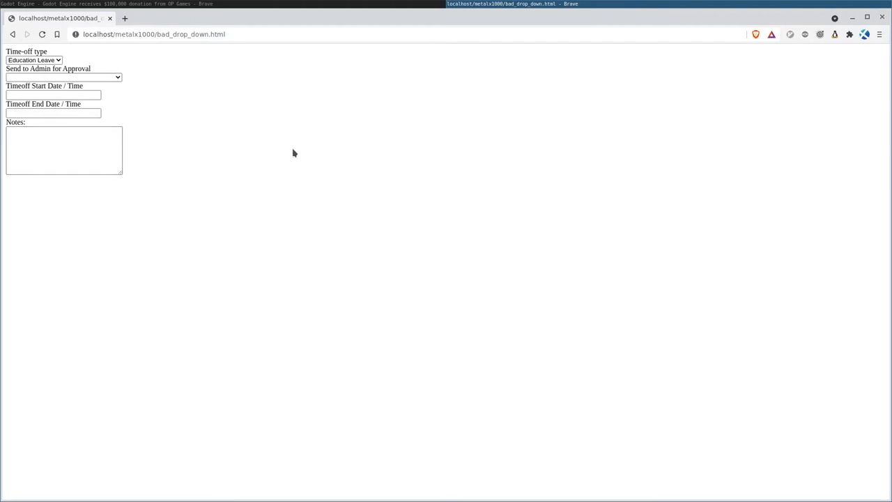
{"action": "mouse_move", "coordinate": [150, 152]}
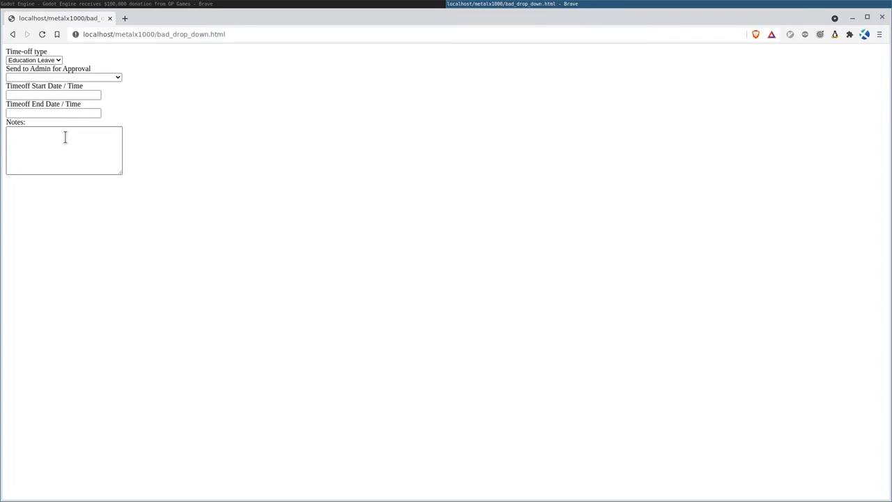
{"action": "left_click", "coordinate": [64, 151]}
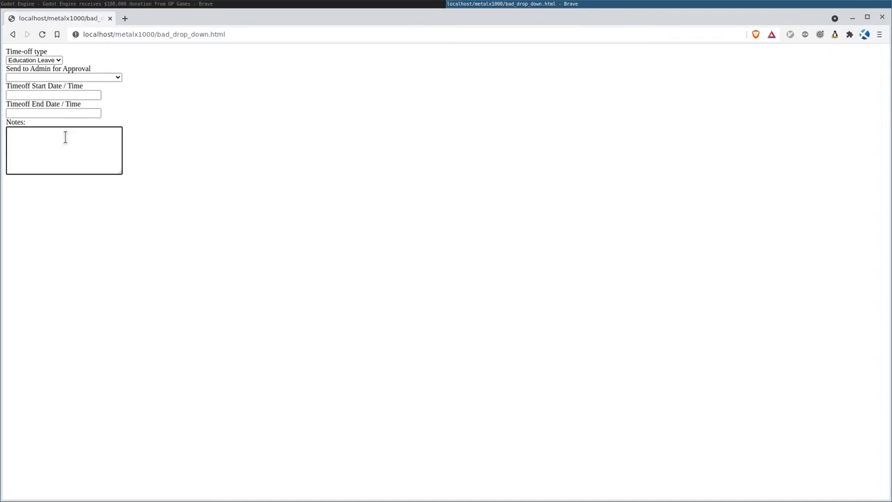
{"action": "type", "text": "df,kjcxhvcxd"}
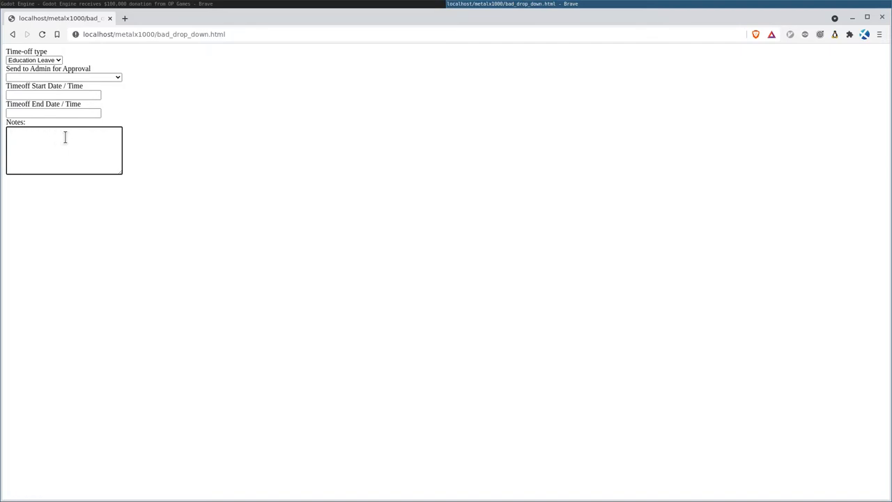
{"action": "left_click", "coordinate": [278, 128]}
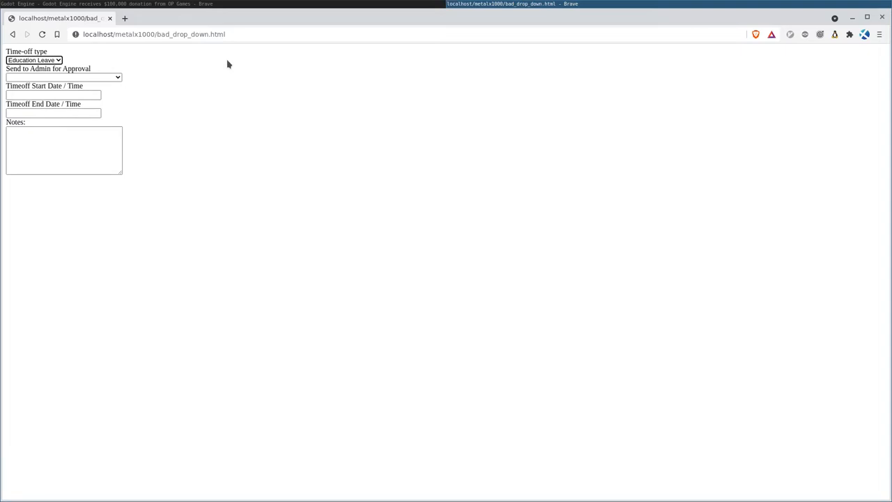
{"action": "mouse_move", "coordinate": [212, 64]}
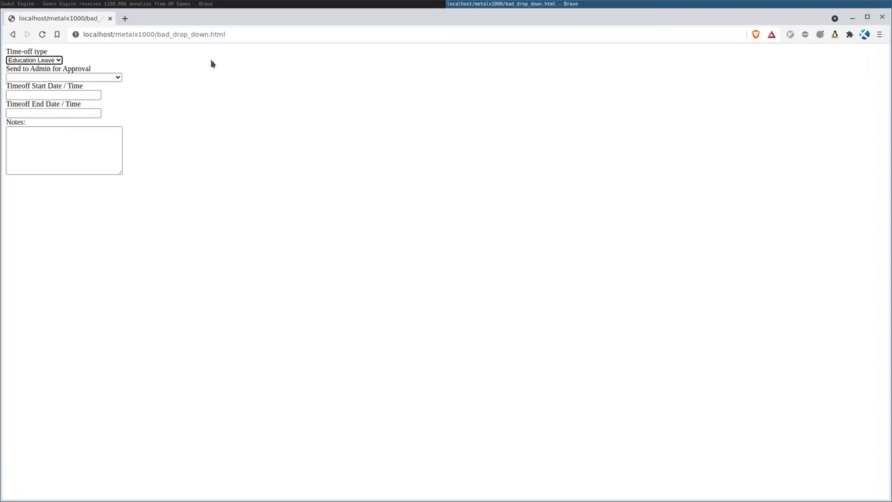
{"action": "mouse_move", "coordinate": [179, 66]}
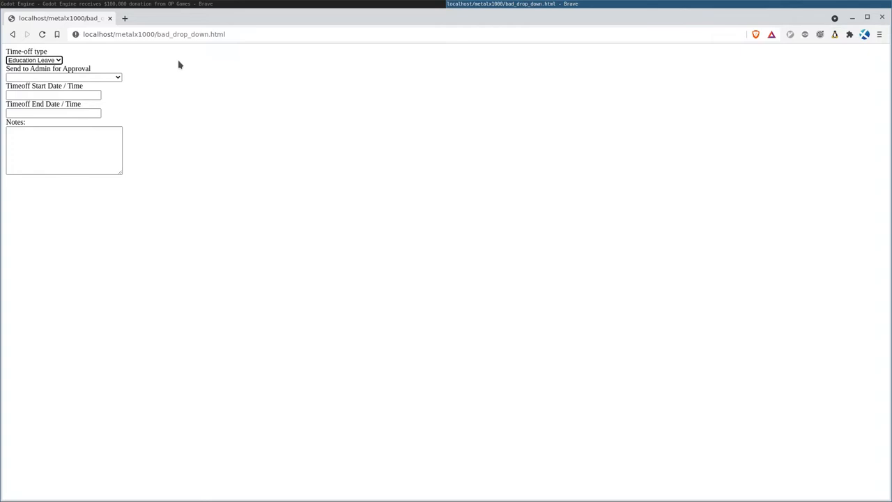
{"action": "mouse_move", "coordinate": [186, 95]}
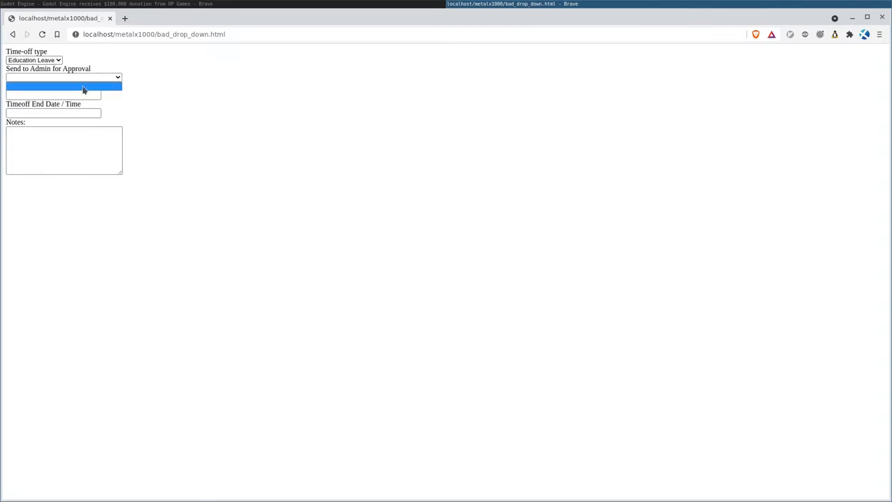
Step: Inspect the Send to Admin for Approval and Time-off type dropdown choices, leaving them unchanged
{"action": "left_click", "coordinate": [63, 78]}
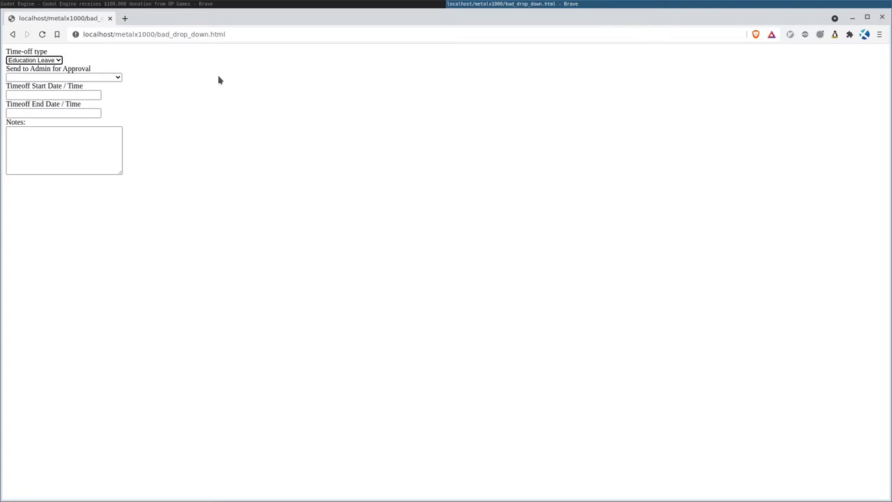
{"action": "mouse_move", "coordinate": [120, 57]}
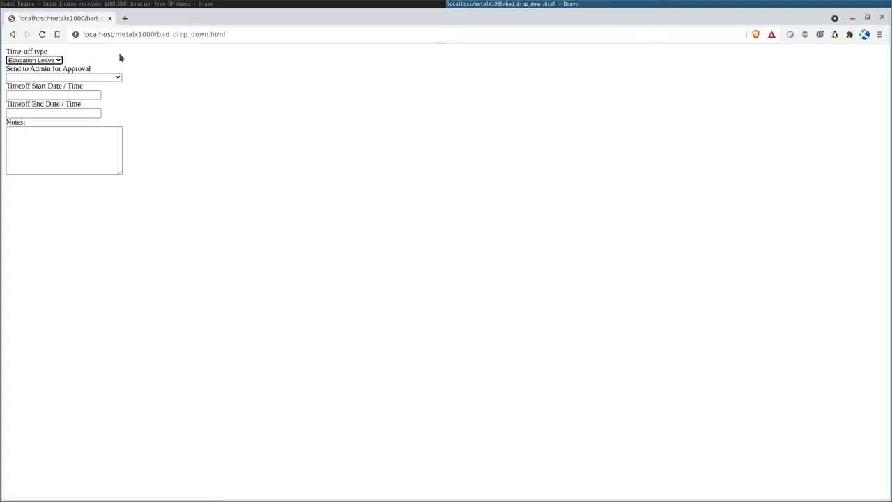
{"action": "left_click", "coordinate": [33, 59]}
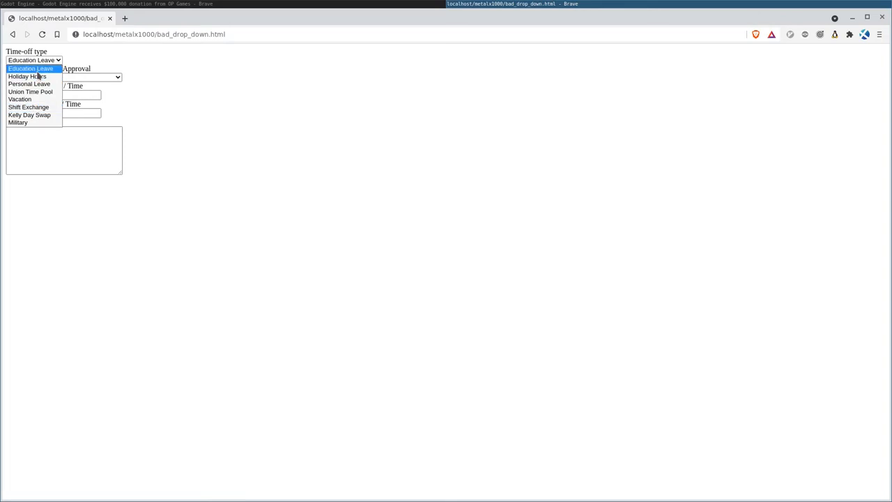
{"action": "mouse_move", "coordinate": [31, 92]}
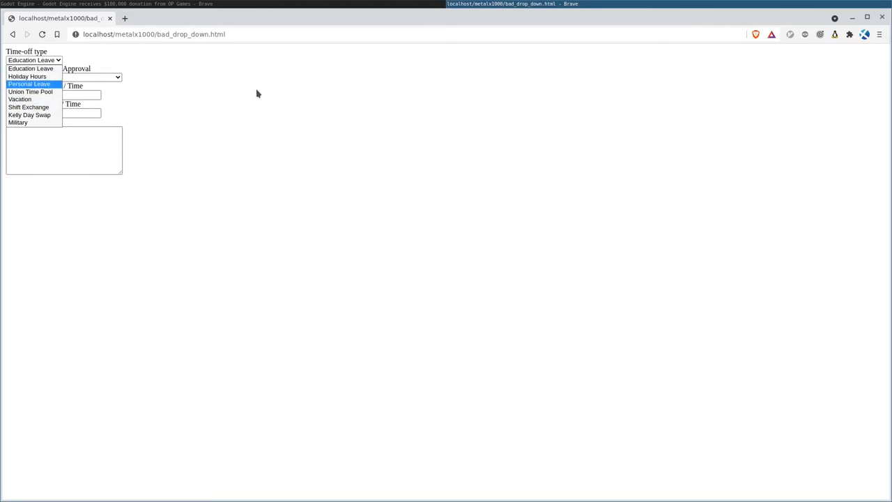
{"action": "left_click", "coordinate": [34, 58]}
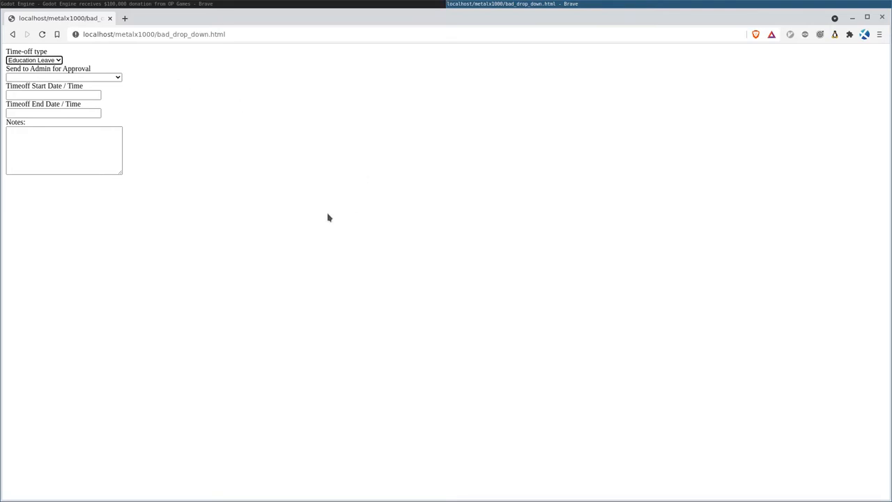
{"action": "mouse_move", "coordinate": [324, 200]}
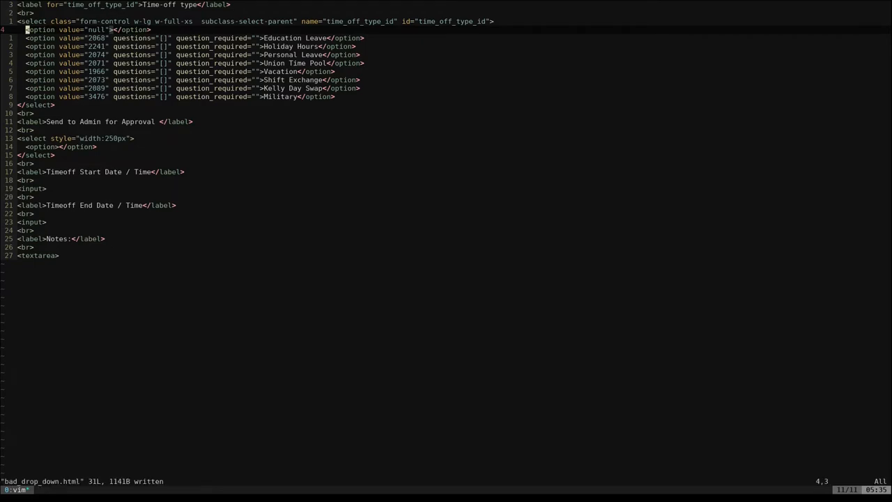
{"action": "mouse_move", "coordinate": [534, 149]}
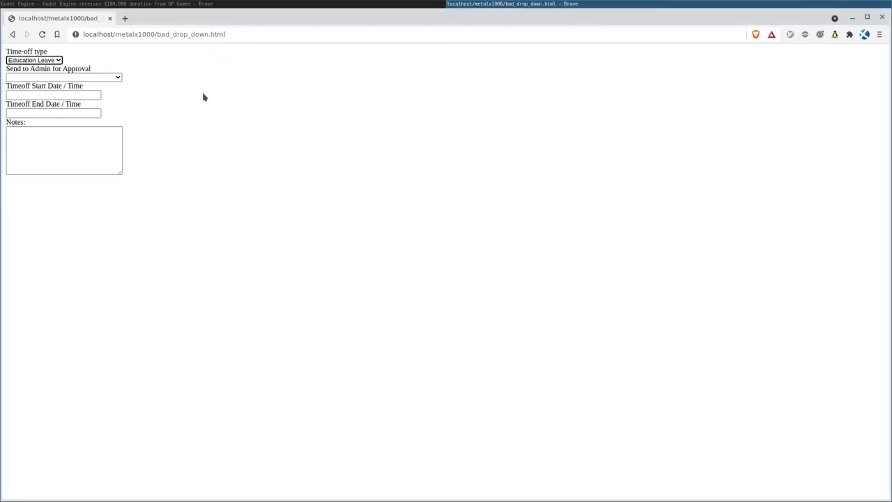
Step: Confirm Time-off type now starts blank with Education Leave listed, and enlarge the Notes box
{"action": "left_click", "coordinate": [34, 58]}
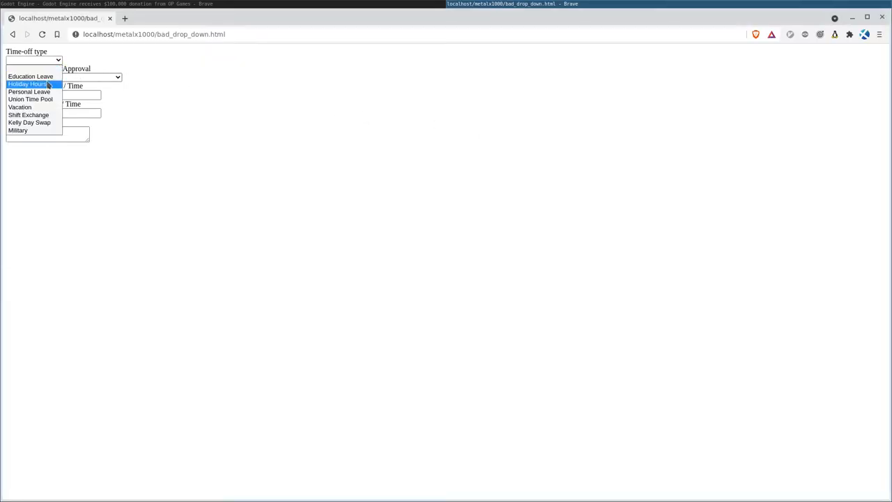
{"action": "left_click", "coordinate": [28, 84]}
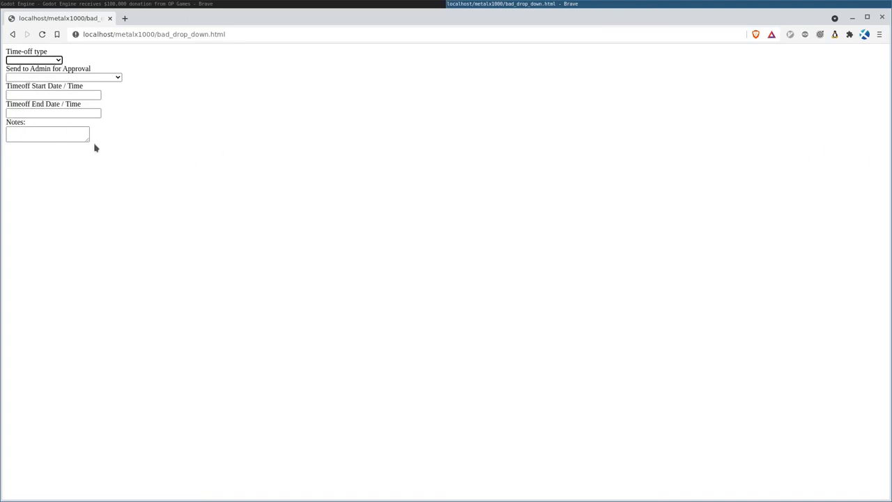
{"action": "left_click_drag", "start_coordinate": [89, 142], "coordinate": [112, 180]}
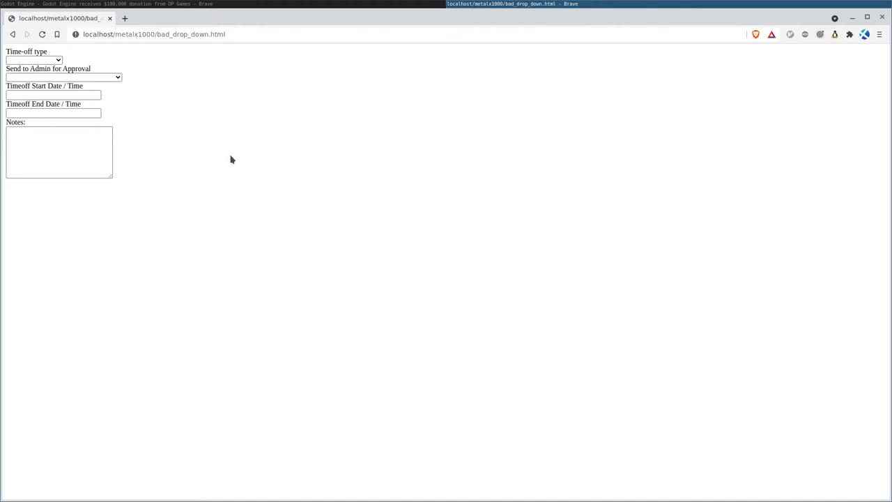
{"action": "mouse_move", "coordinate": [265, 167]}
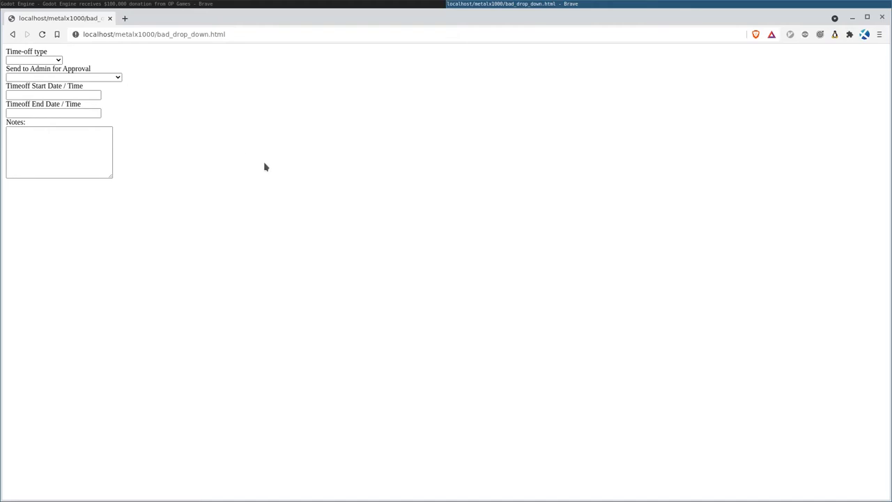
{"action": "mouse_move", "coordinate": [313, 138]}
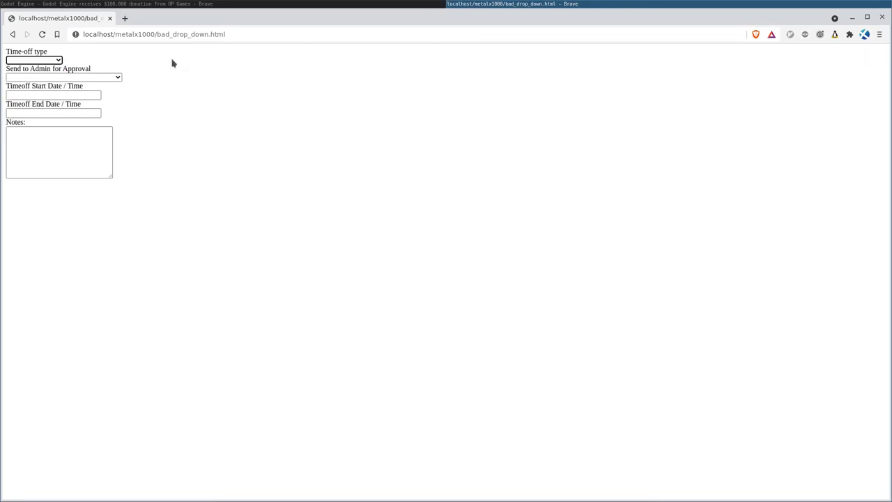
{"action": "mouse_move", "coordinate": [262, 108]}
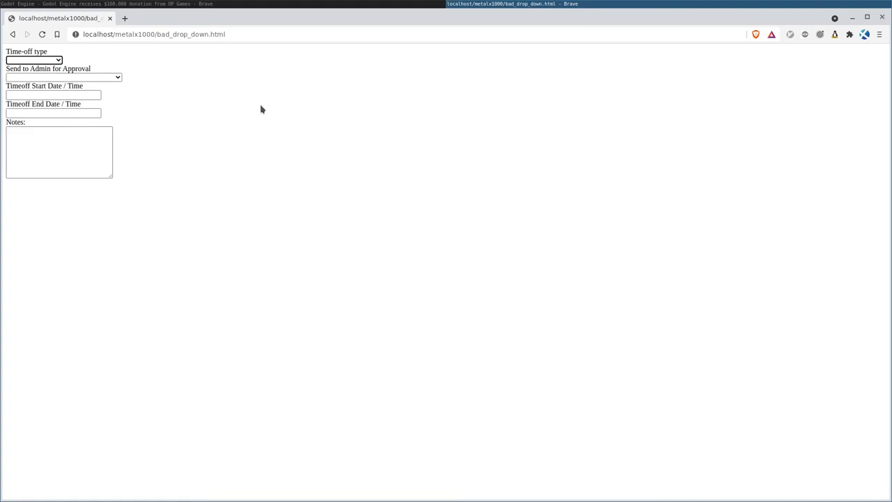